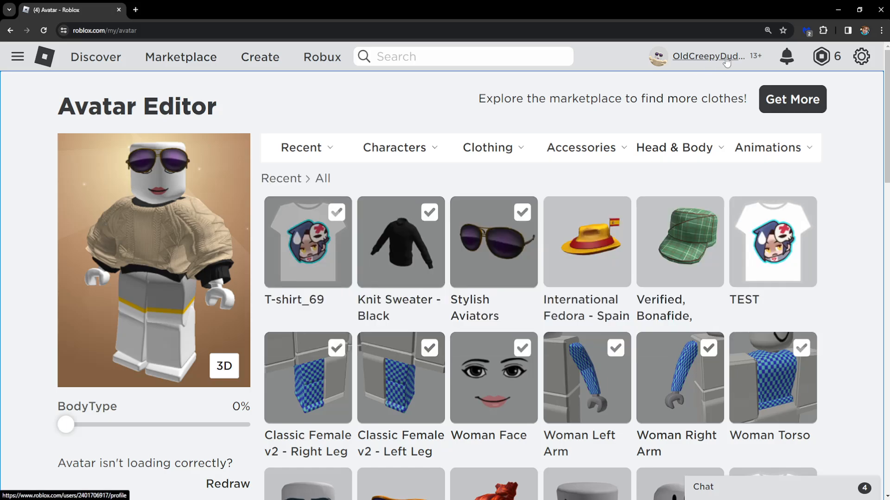
pyautogui.moveTo(442, 94)
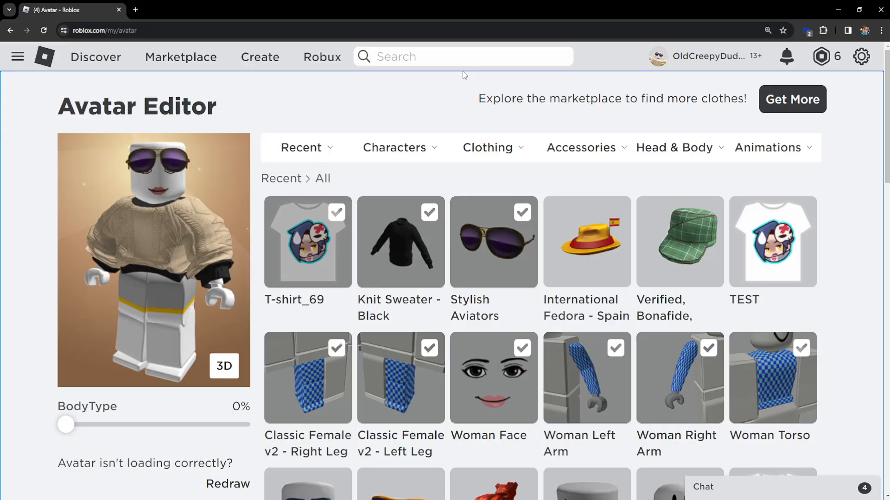
# Use the Redraw link under 'Avatar isn't loading correctly?' to re-render the avatar preview
pyautogui.scroll(-3)
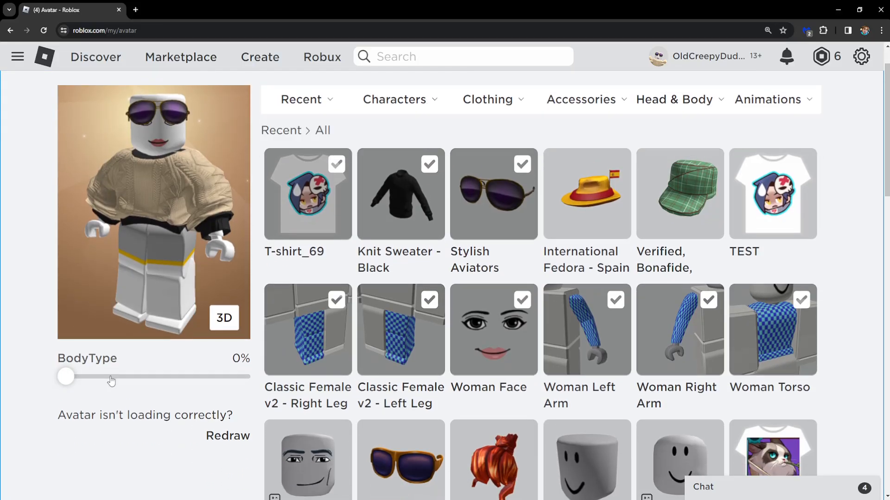
pyautogui.moveTo(204, 442)
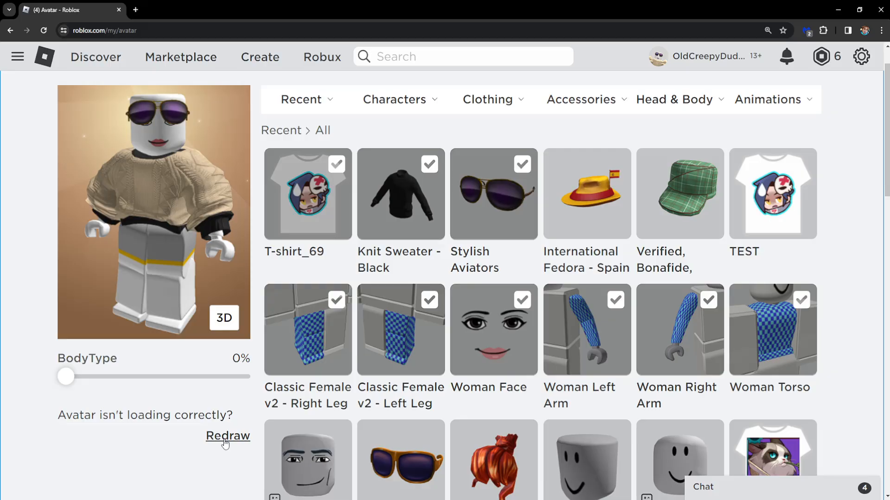
pyautogui.click(228, 435)
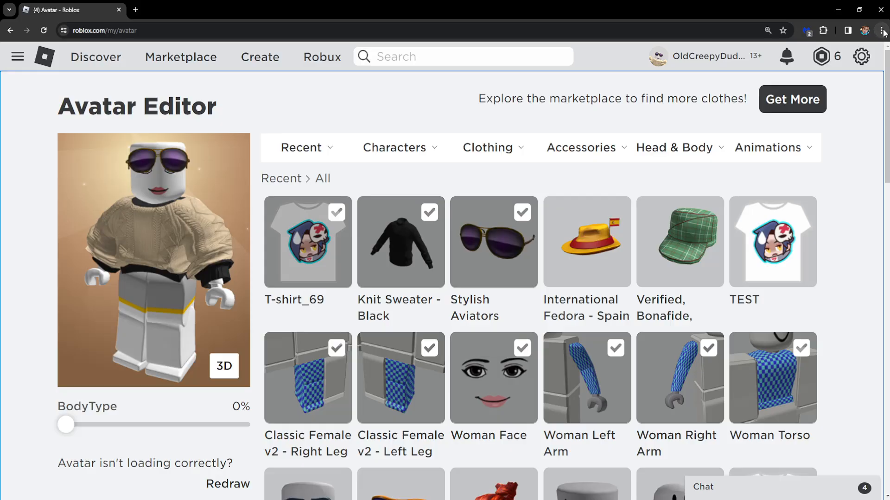
# Reach Chrome's Privacy and security settings page from the three-dot menu
pyautogui.click(880, 30)
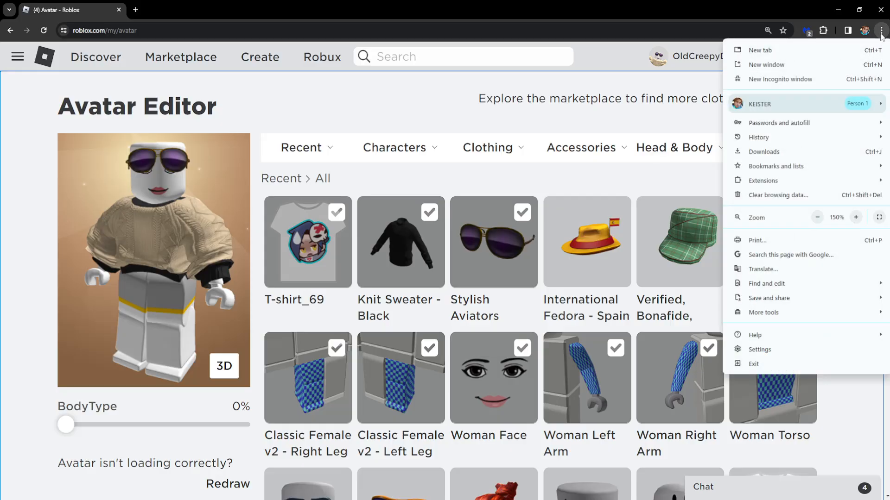
pyautogui.moveTo(761, 349)
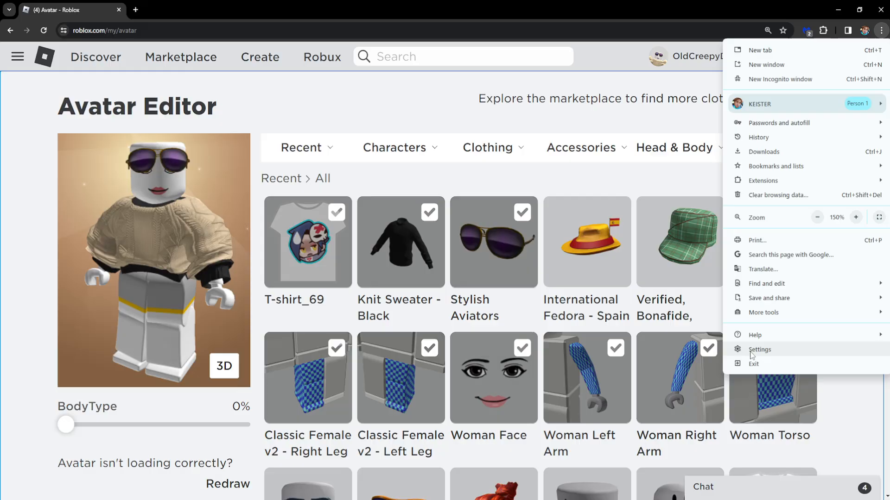
pyautogui.click(759, 349)
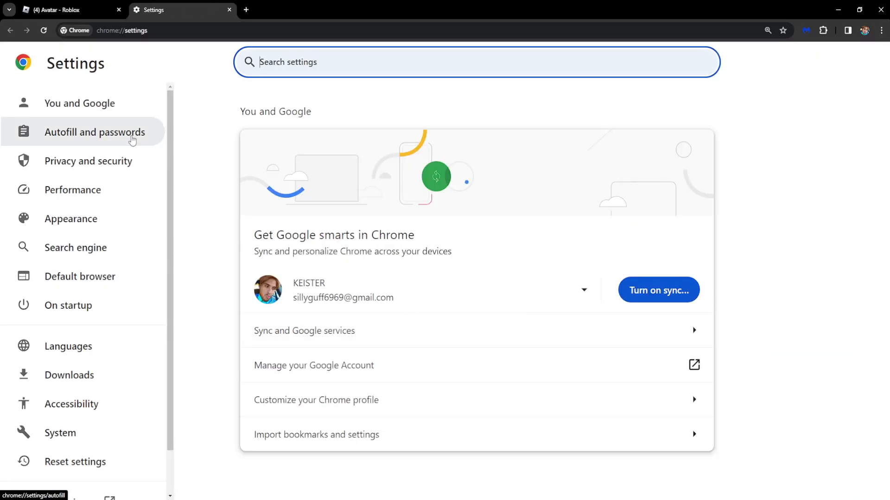
pyautogui.click(88, 161)
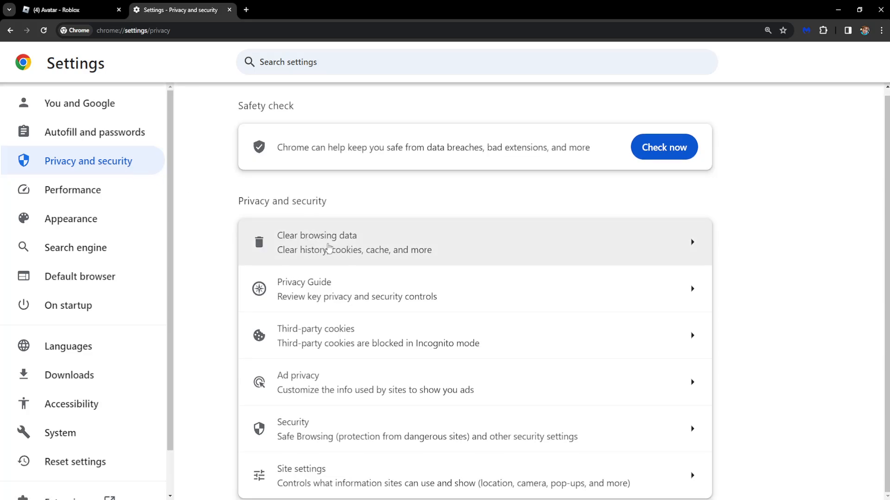
pyautogui.moveTo(295, 261)
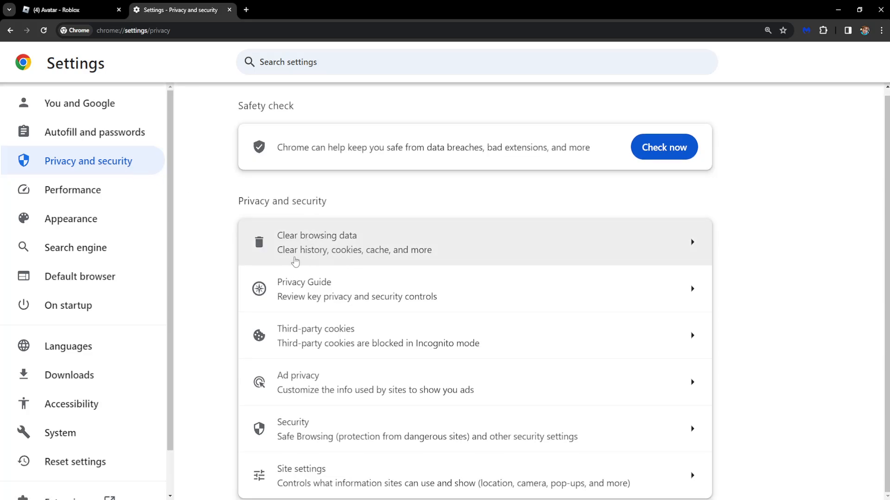
pyautogui.moveTo(414, 257)
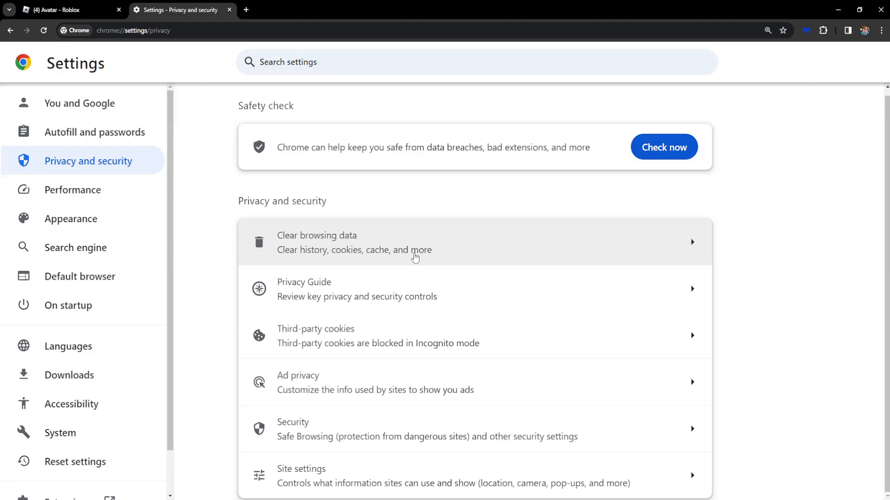
# Clear browsing history, cookies and cached files for All time, then return to the Roblox avatar tab
pyautogui.click(415, 242)
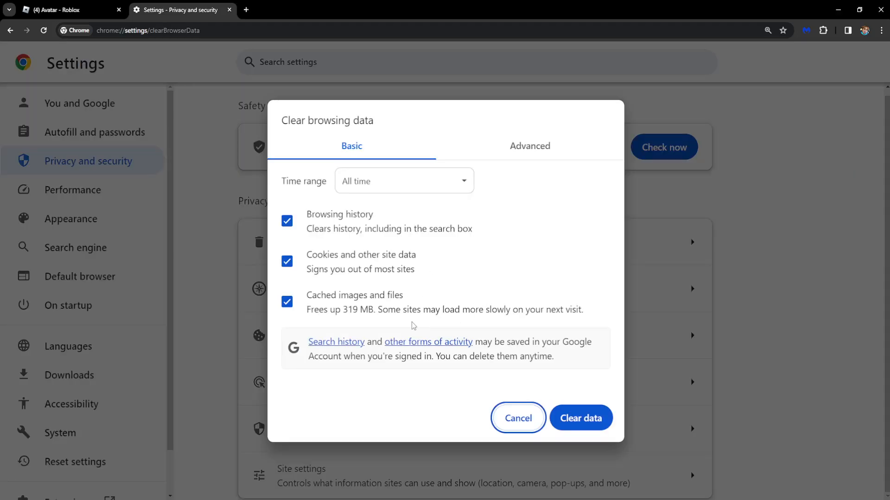
pyautogui.moveTo(347, 222)
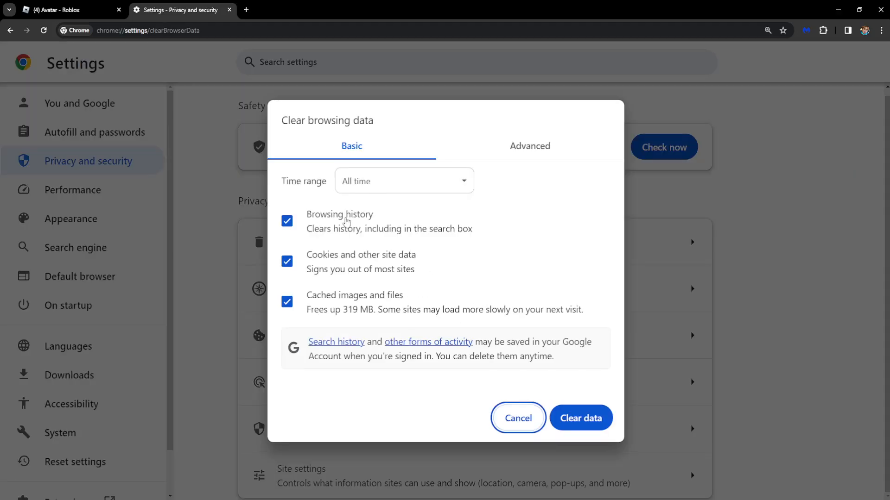
pyautogui.moveTo(351, 301)
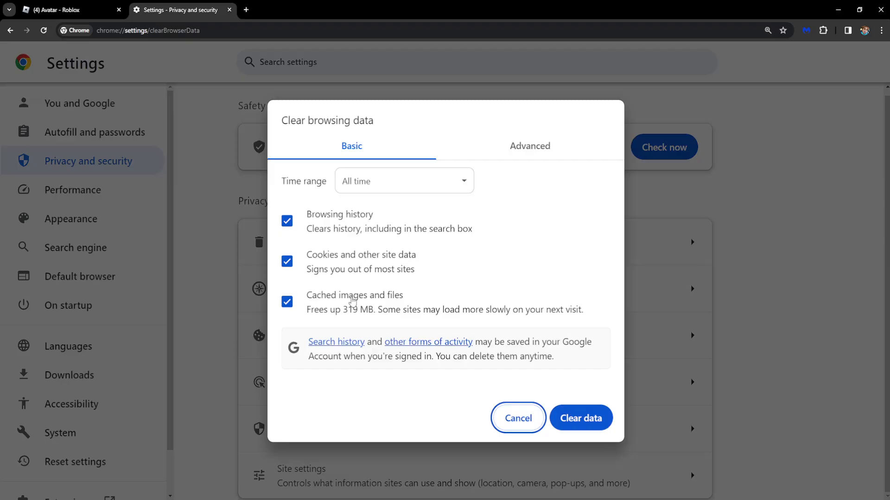
pyautogui.moveTo(438, 241)
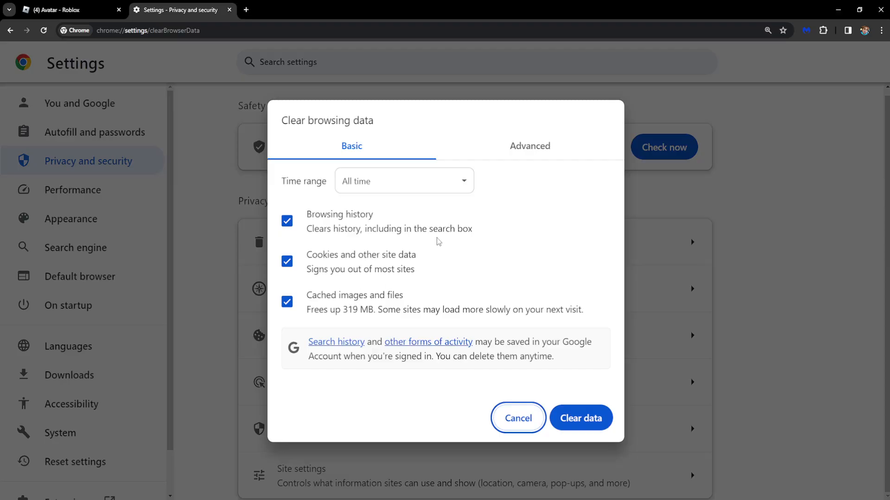
pyautogui.moveTo(493, 237)
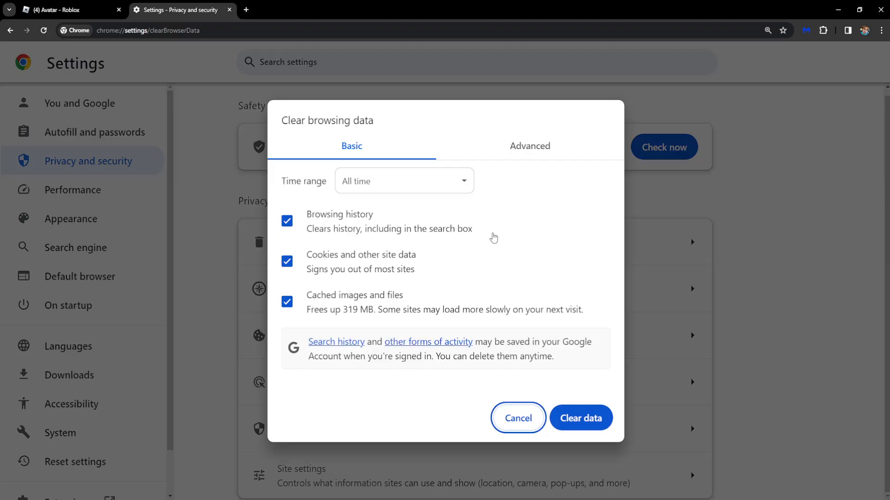
pyautogui.moveTo(41, 137)
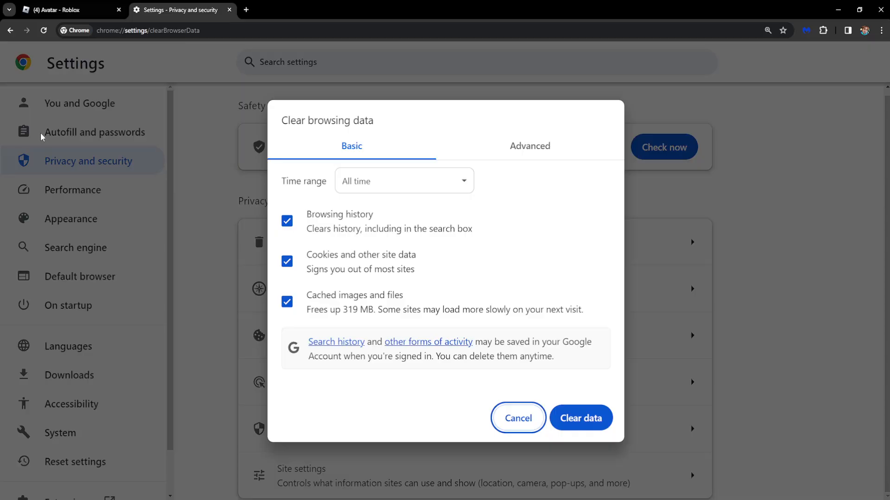
pyautogui.moveTo(647, 303)
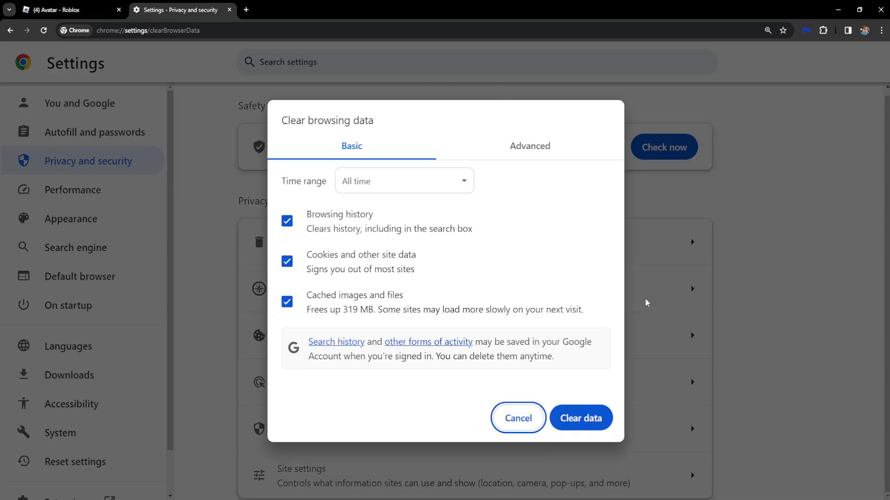
pyautogui.moveTo(397, 205)
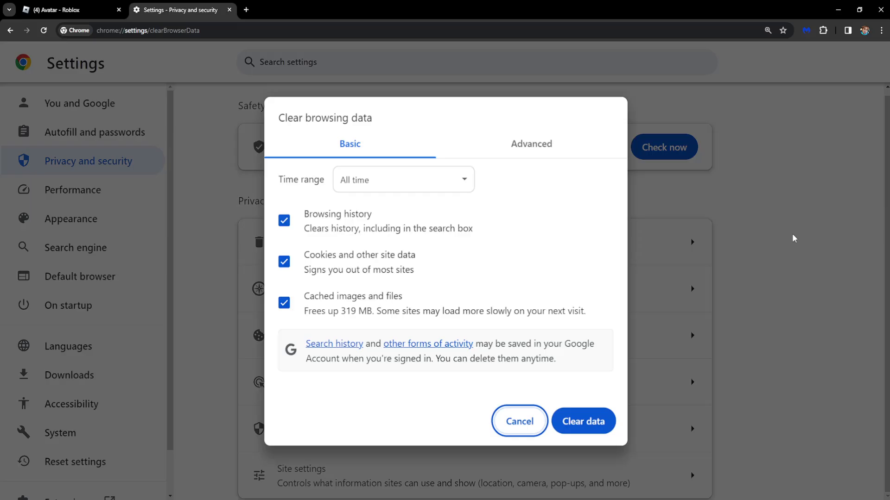
pyautogui.click(518, 422)
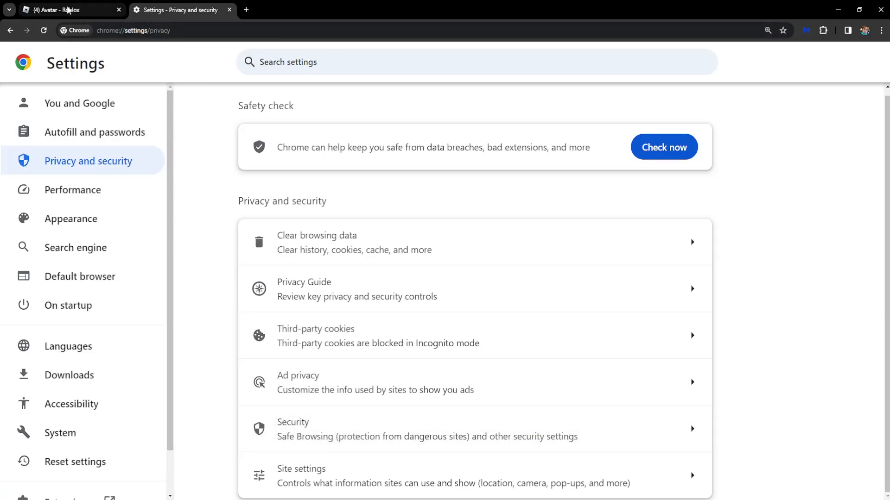
pyautogui.click(68, 9)
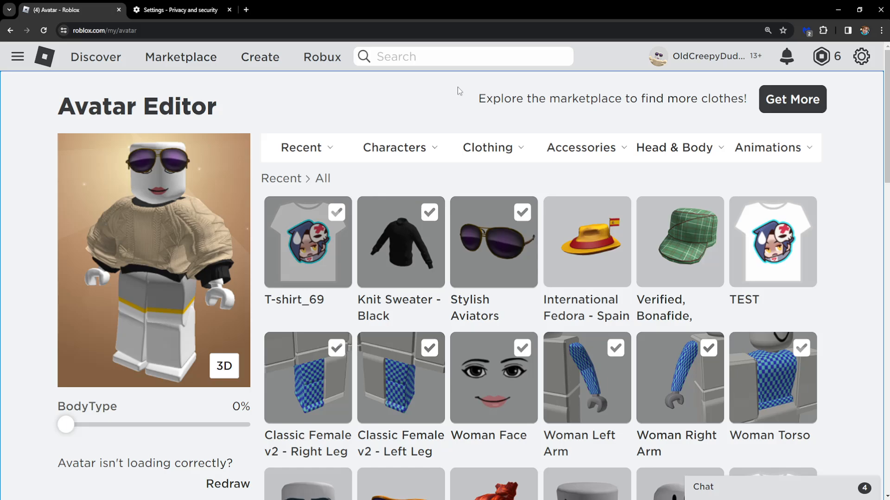
pyautogui.moveTo(526, 180)
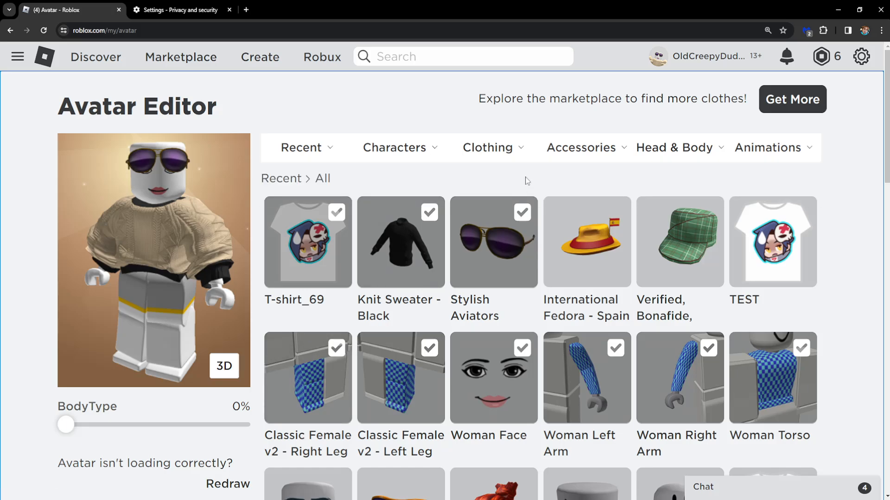
pyautogui.moveTo(509, 43)
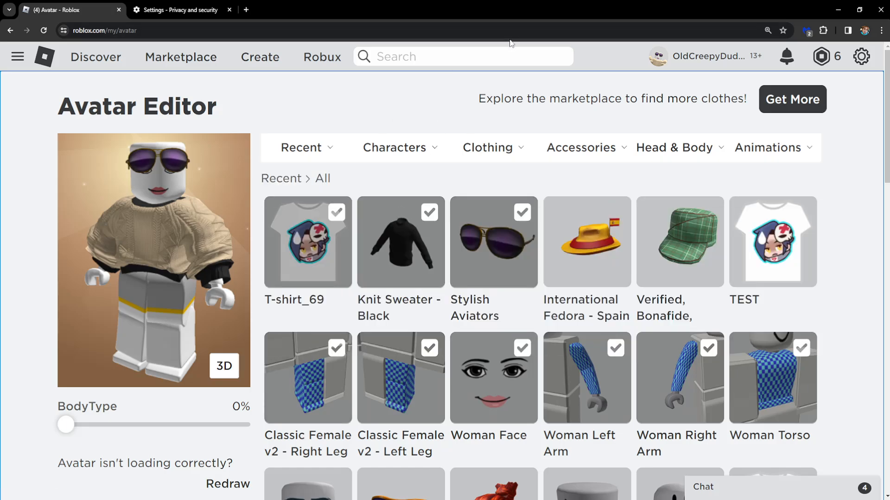